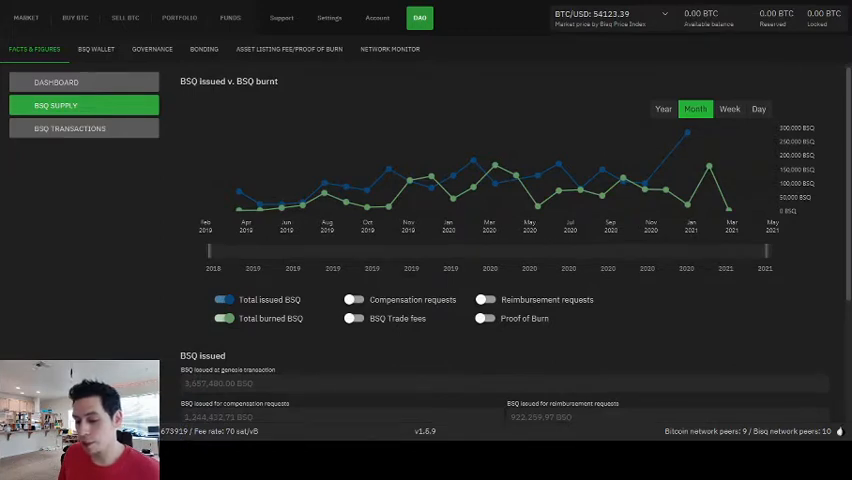
pyautogui.moveTo(292, 112)
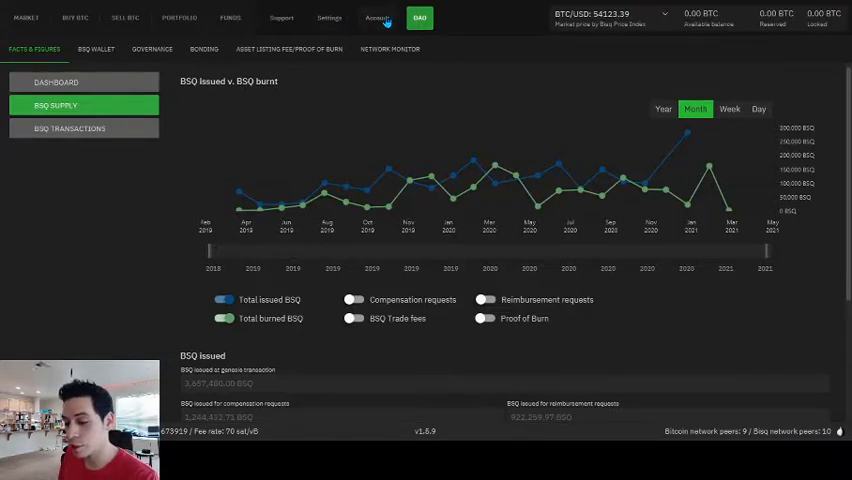
# Step: Show the Altcoin Accounts list under Account, with the existing BSQ, DCR and XMR accounts
pyautogui.click(376, 16)
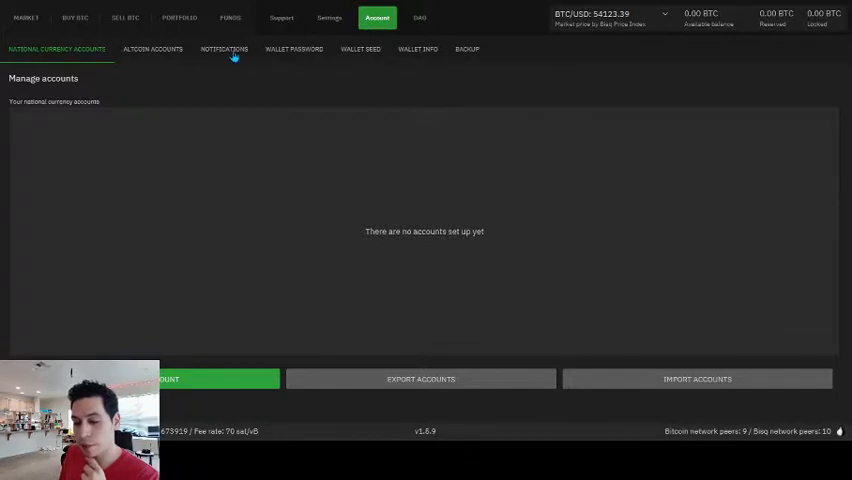
pyautogui.click(152, 48)
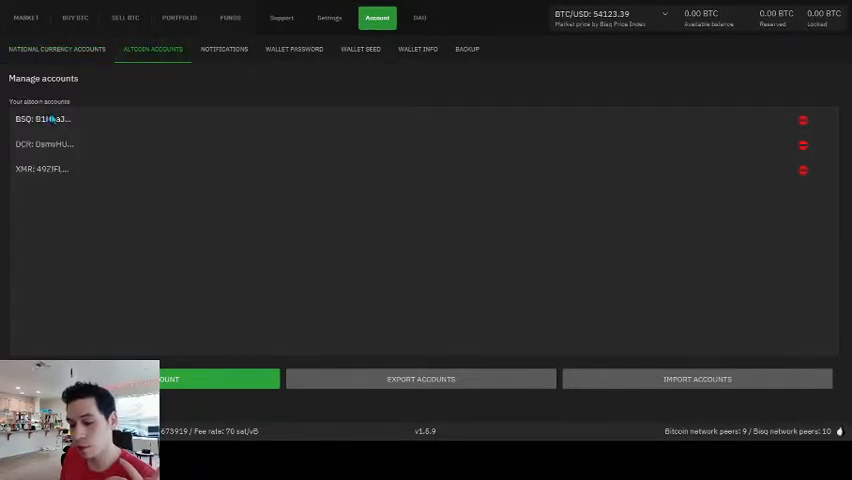
pyautogui.moveTo(136, 294)
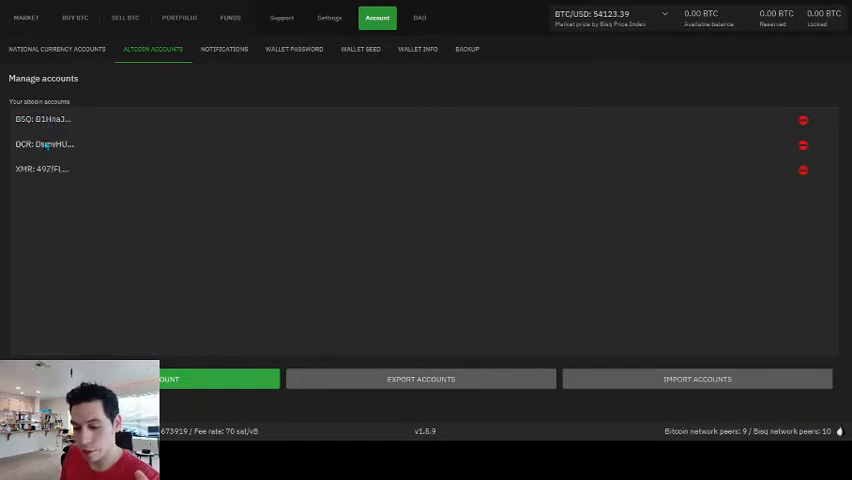
pyautogui.moveTo(264, 290)
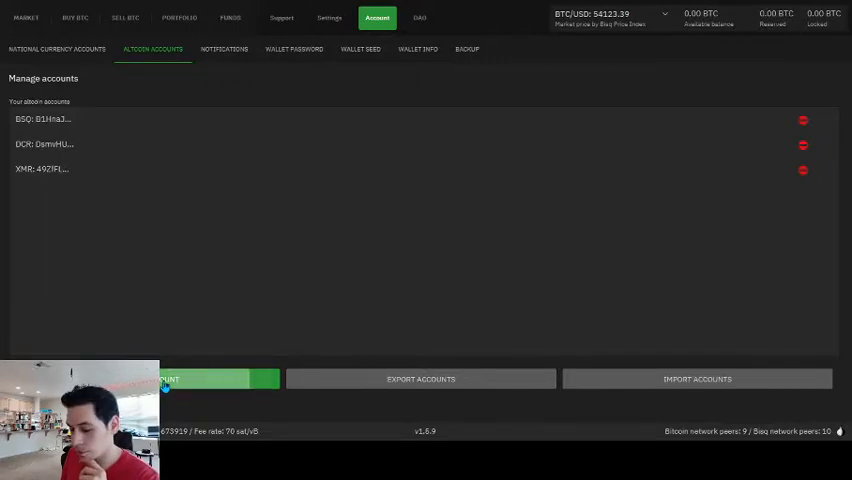
# Step: Begin a new altcoin account and choose BSQ (BSQ) as its currency
pyautogui.click(144, 380)
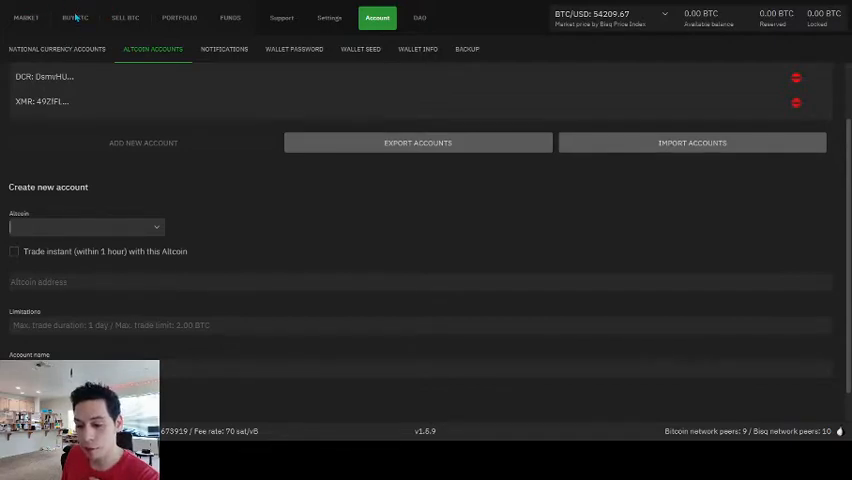
pyautogui.click(84, 228)
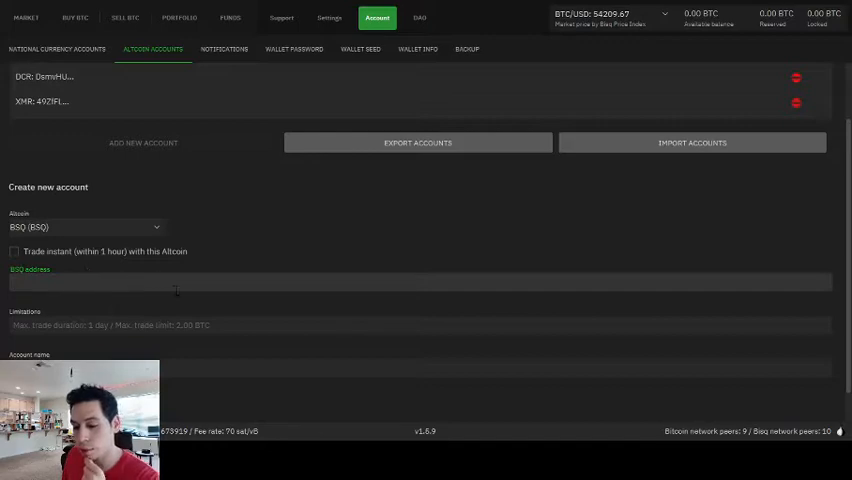
pyautogui.moveTo(276, 240)
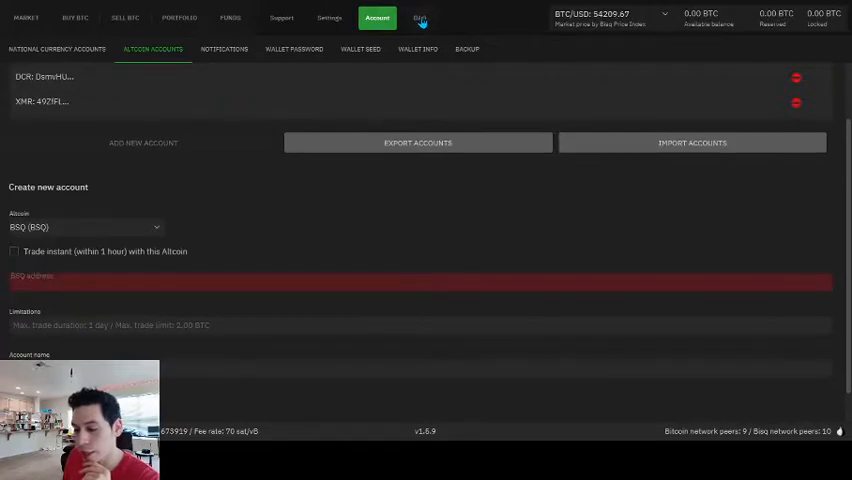
# Step: Go to the DAO section to reach the BSQ wallet's receive address
pyautogui.click(420, 16)
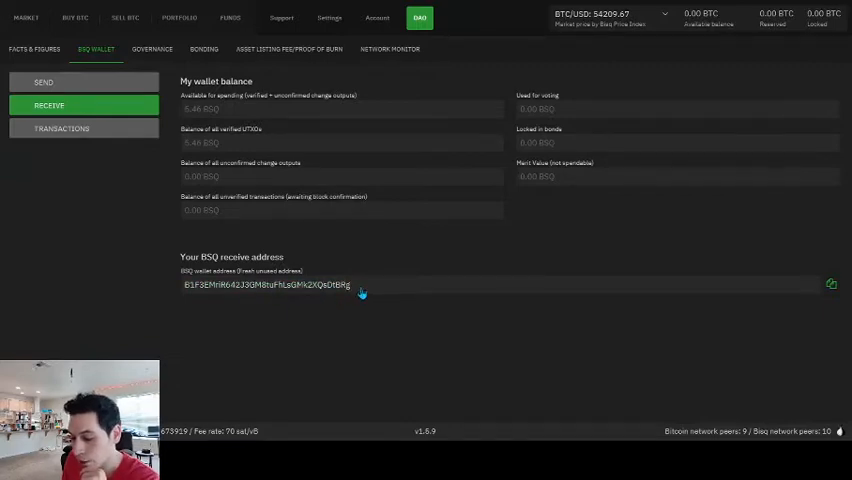
pyautogui.moveTo(384, 288)
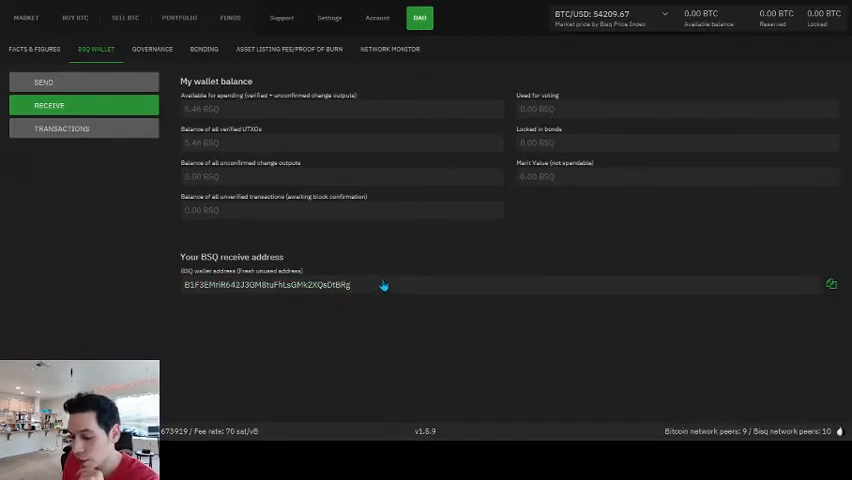
pyautogui.moveTo(360, 288)
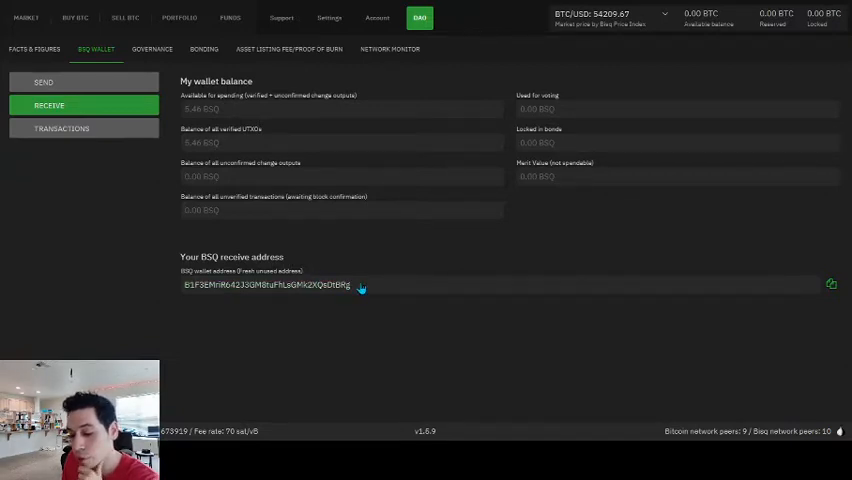
pyautogui.moveTo(490, 276)
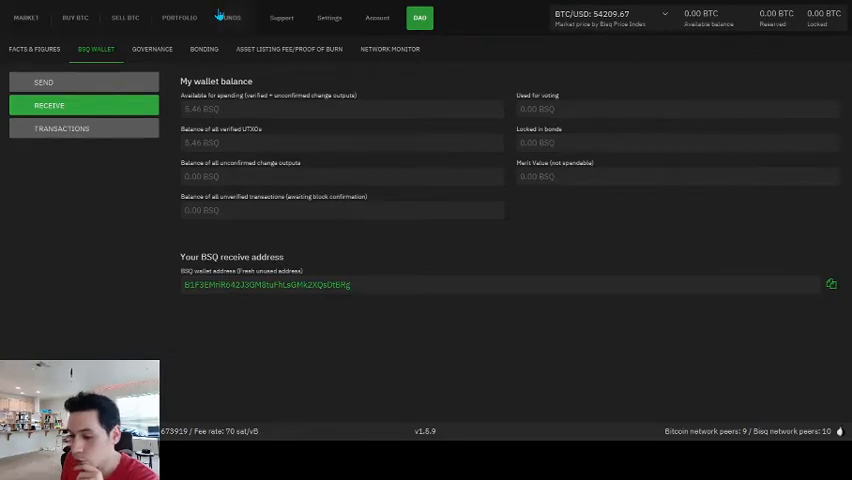
# Step: Return to the Account section's new BSQ account form to fill in the address
pyautogui.click(376, 16)
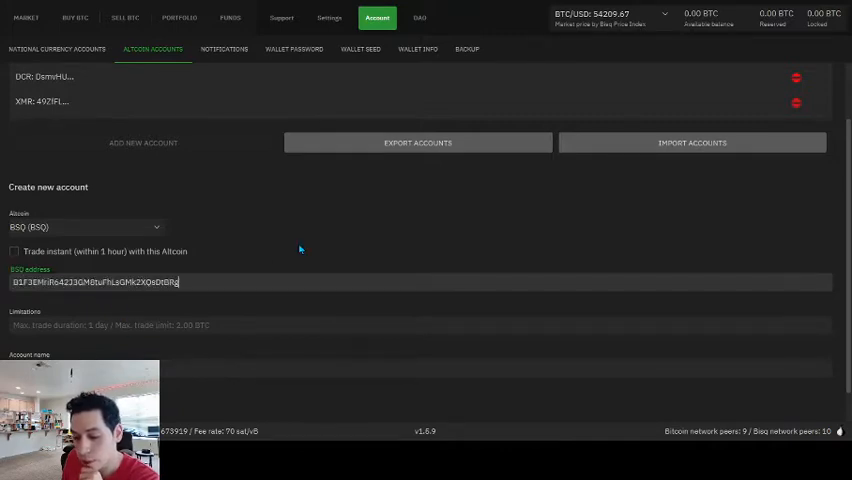
pyautogui.moveTo(252, 312)
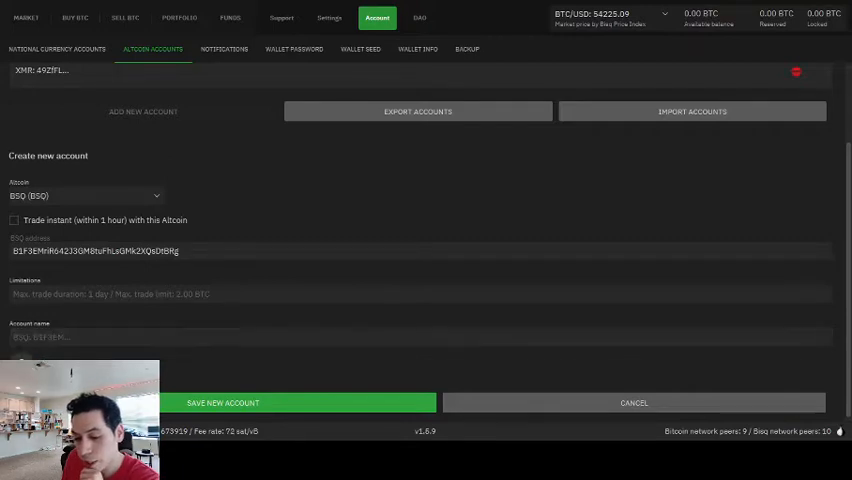
pyautogui.moveTo(204, 196)
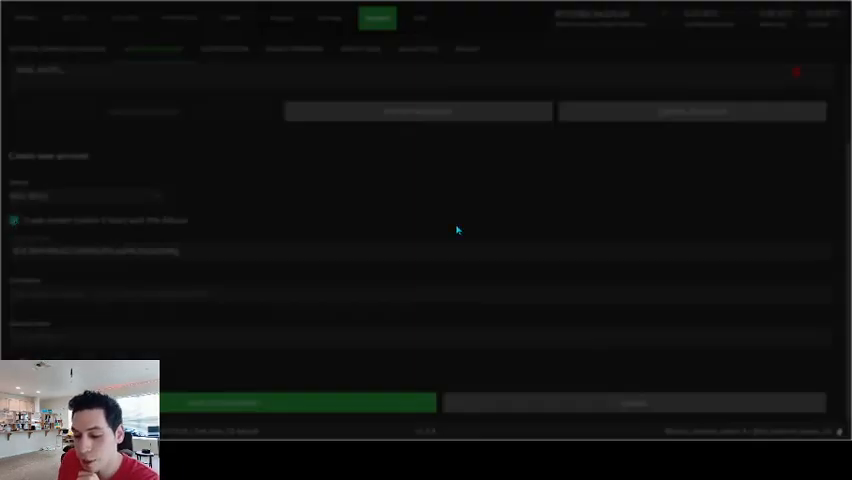
pyautogui.moveTo(558, 270)
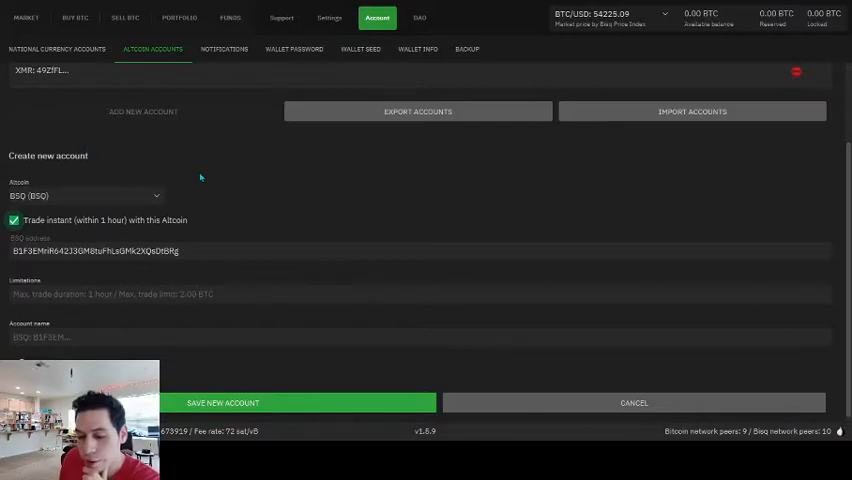
pyautogui.moveTo(30, 216)
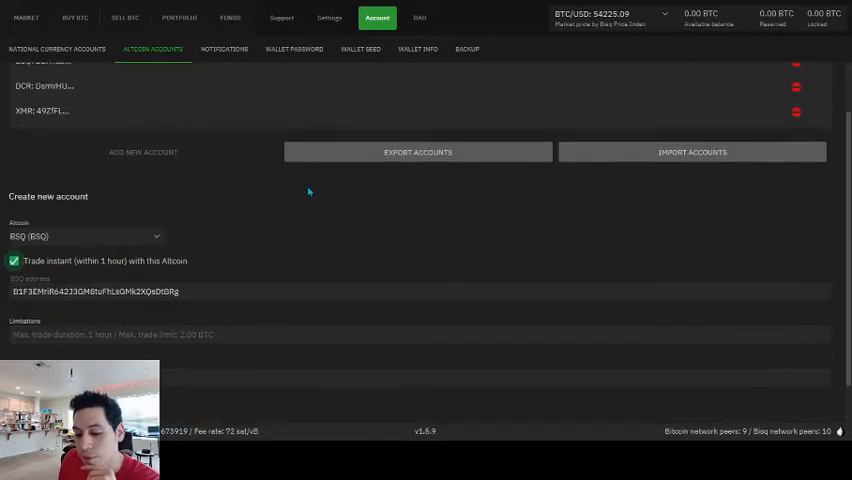
# Step: Toggle the Trade instant option on the BSQ account form, leaving it unticked
pyautogui.scroll(3)
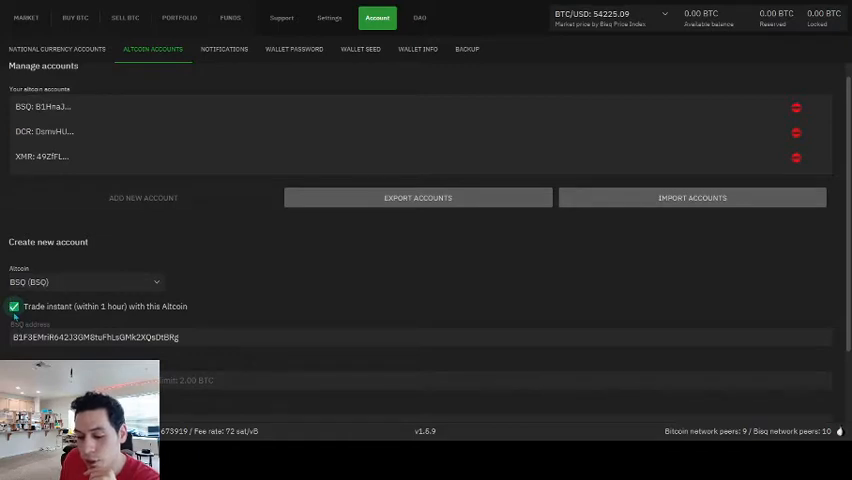
pyautogui.click(14, 306)
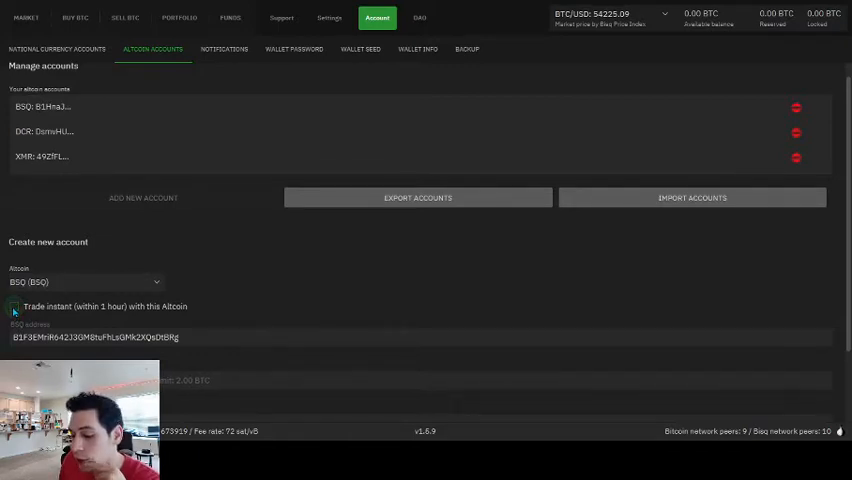
pyautogui.click(14, 306)
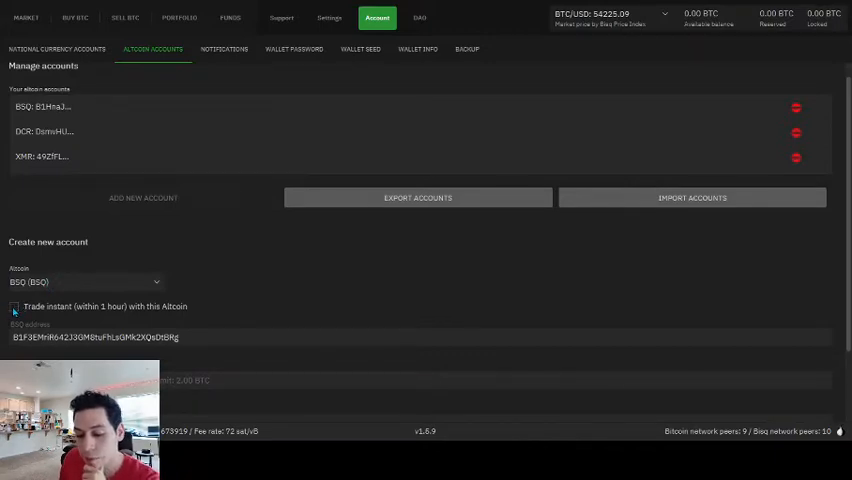
pyautogui.click(14, 306)
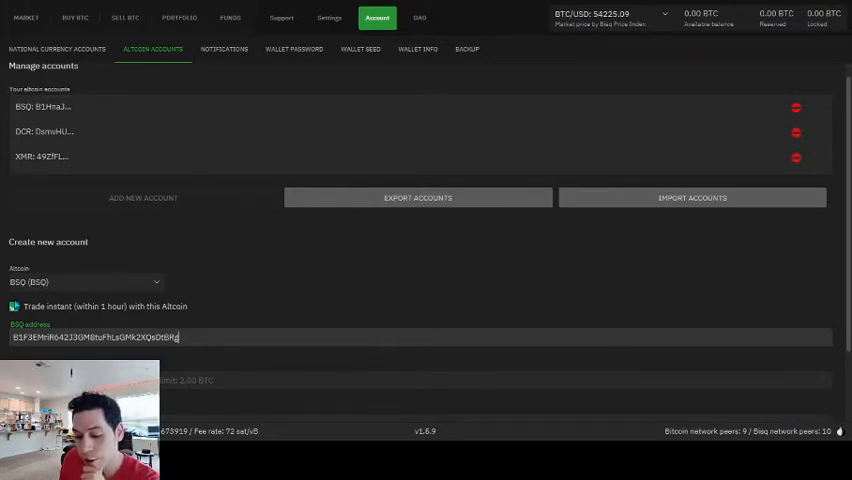
pyautogui.scroll(-3)
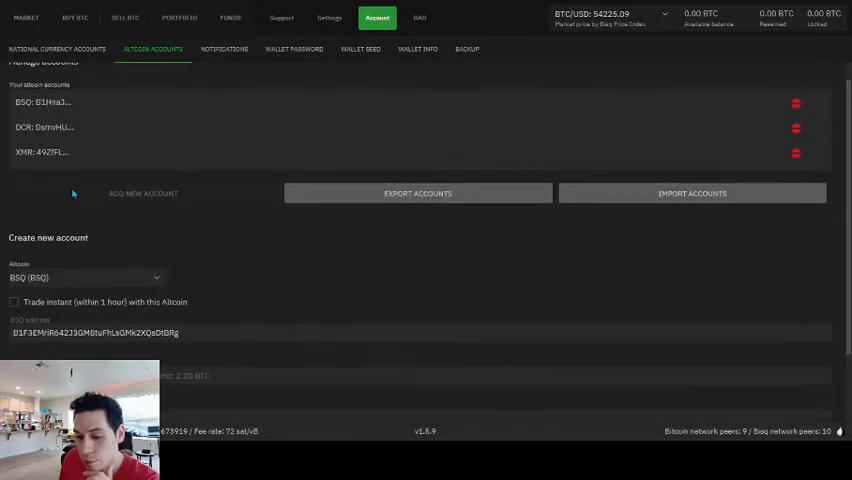
pyautogui.scroll(3)
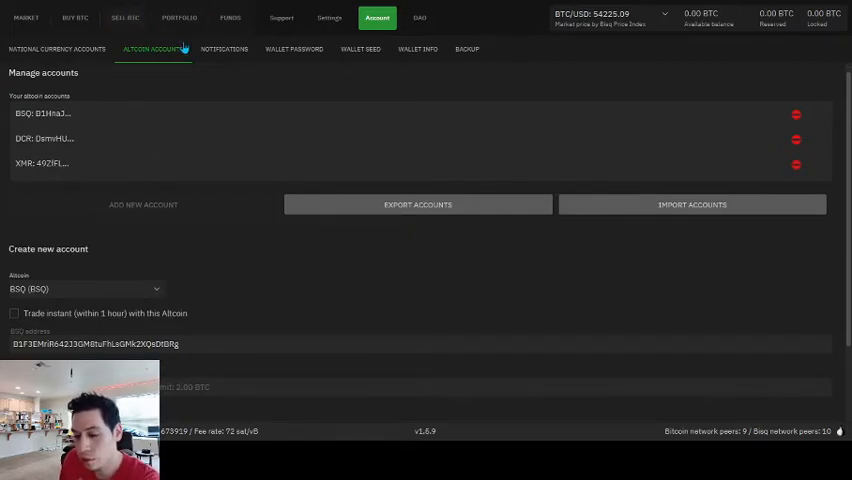
# Step: View the Sell BSQ offer book, then switch to the Buy BTC offers with US Dollars
pyautogui.click(124, 16)
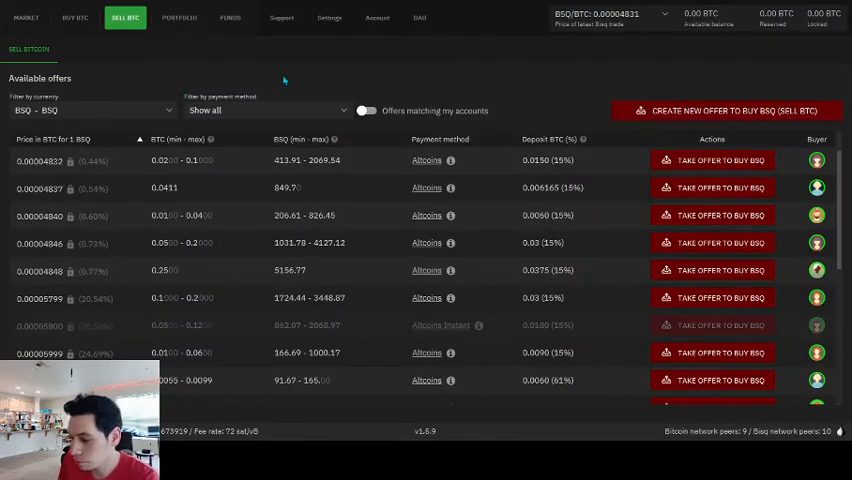
pyautogui.moveTo(790, 76)
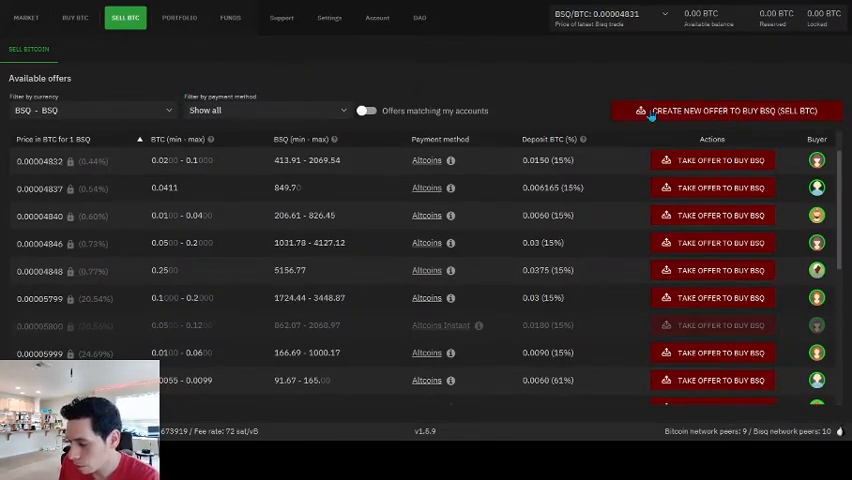
pyautogui.moveTo(48, 176)
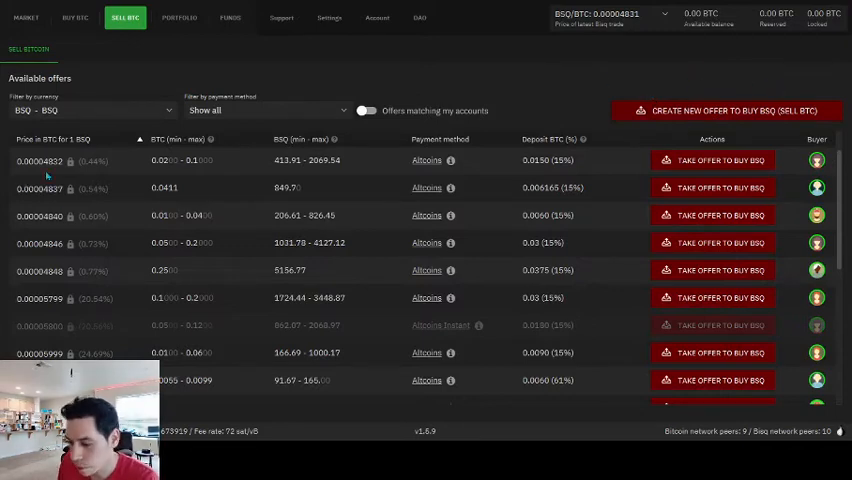
pyautogui.moveTo(368, 48)
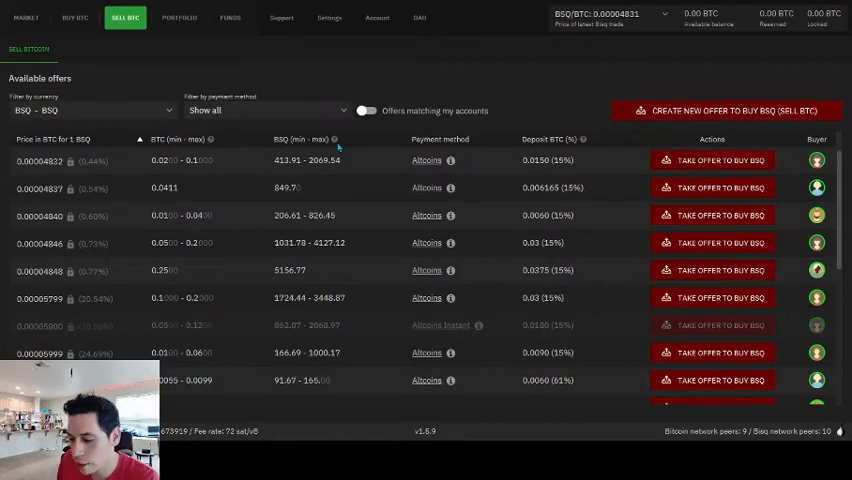
pyautogui.moveTo(100, 200)
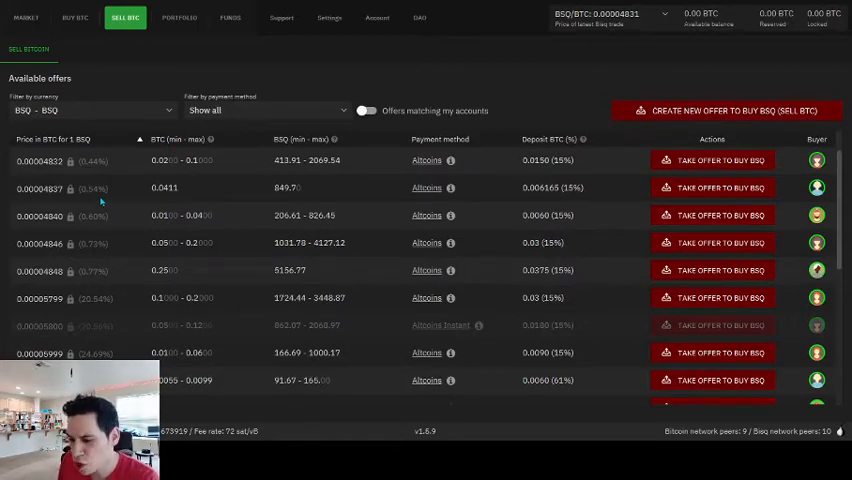
pyautogui.moveTo(714, 160)
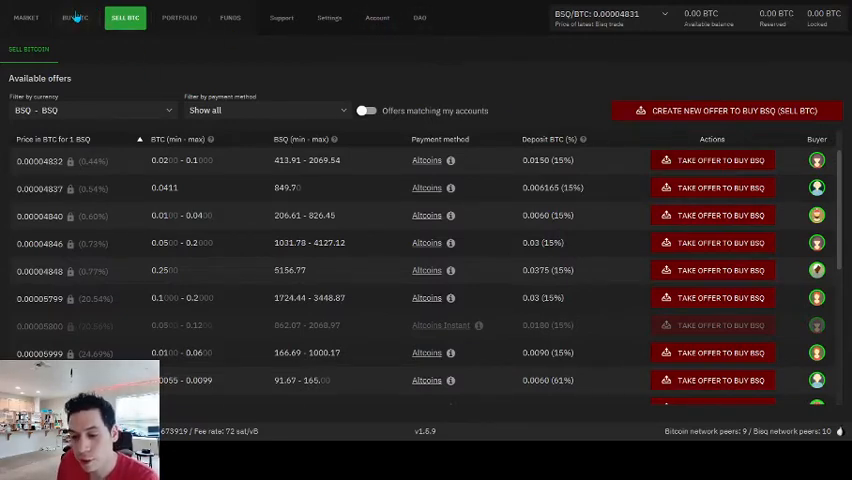
pyautogui.click(74, 16)
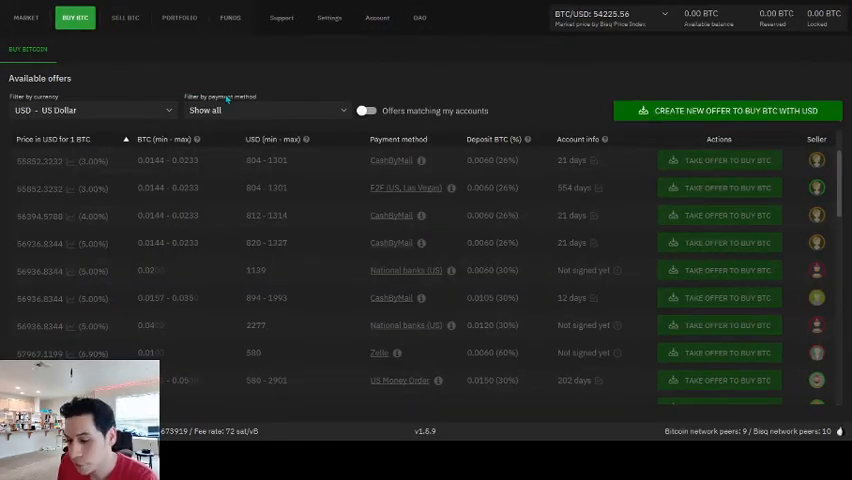